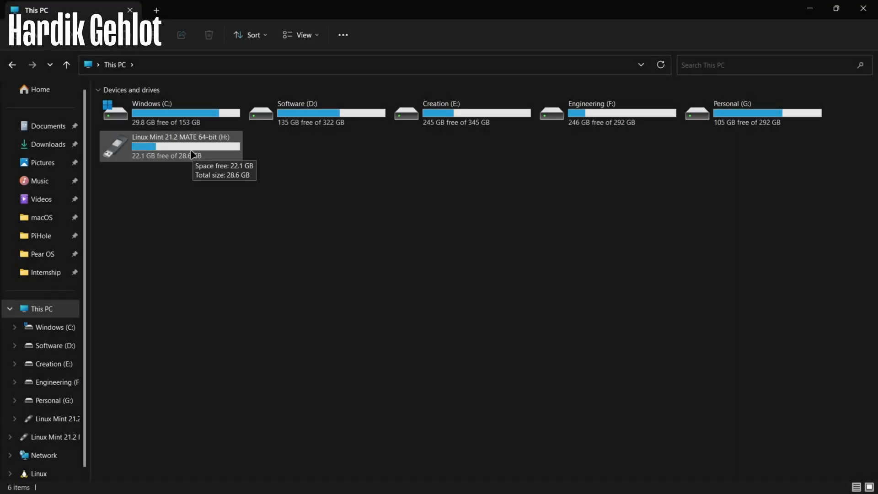
mouse_move(423, 236)
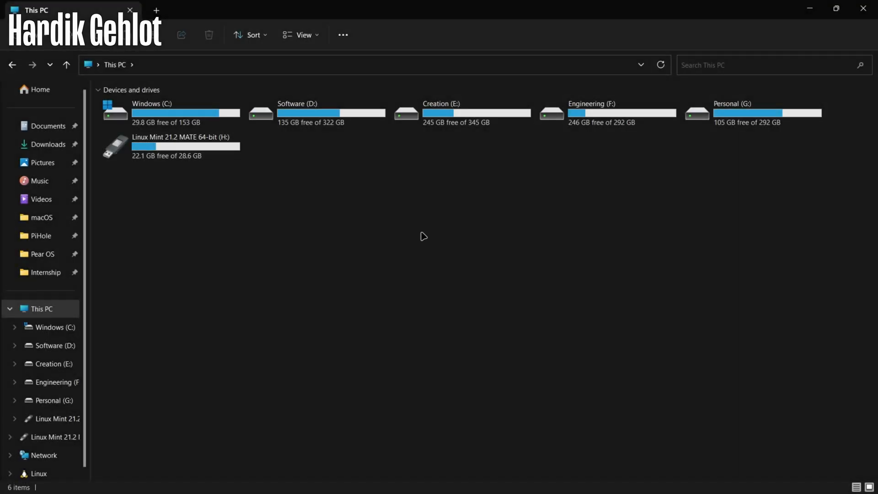
mouse_move(429, 267)
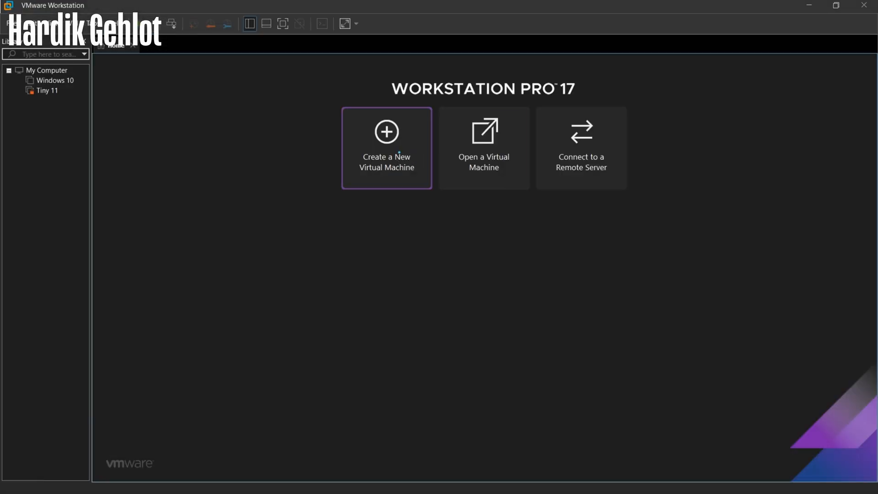
Create a Typical new virtual machine named Linux Mint with 4 GB memory and 20 GB disk.
left_click(386, 148)
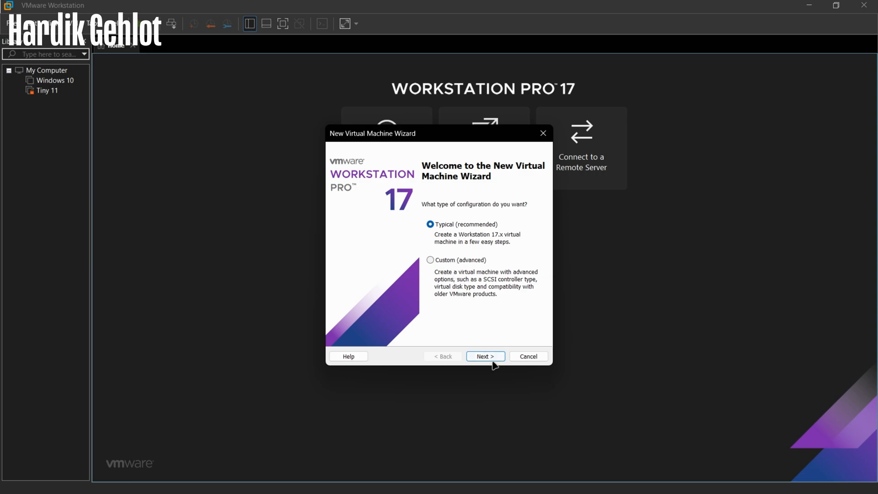
left_click(485, 357)
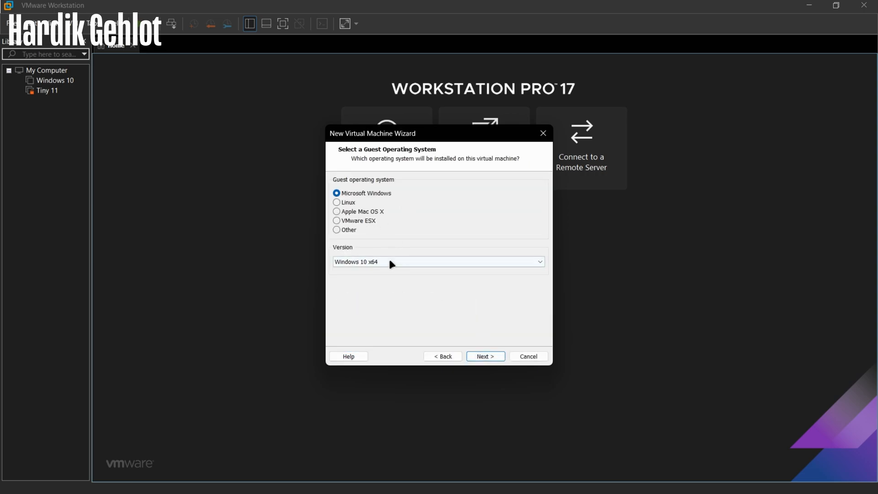
left_click(485, 356)
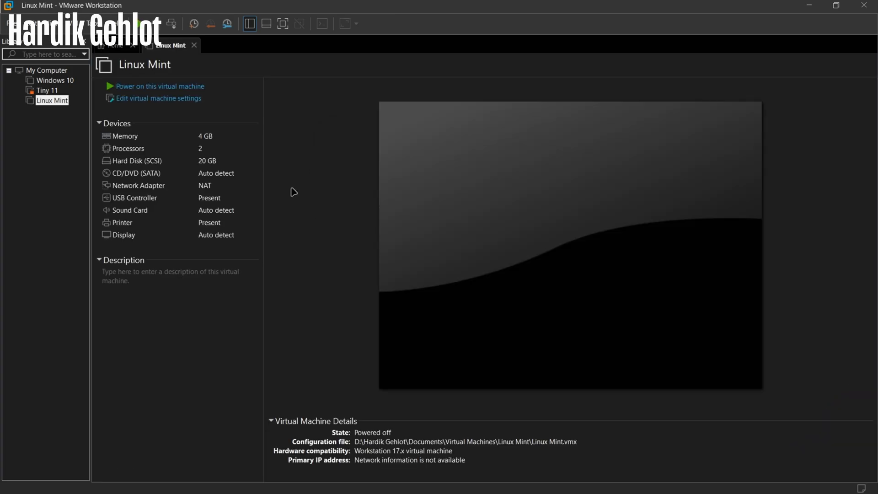
Add a SCSI hard disk using the whole 28.7 GB physical USB drive to the Linux Mint VM.
left_click(158, 97)
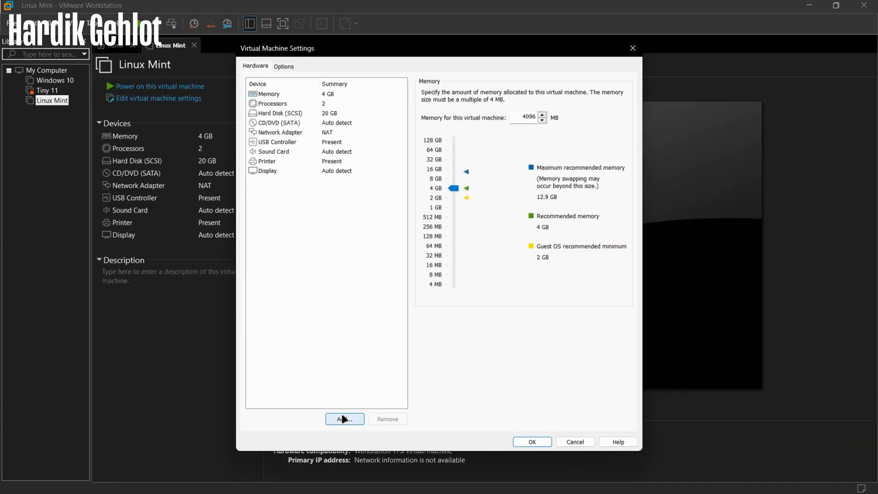
left_click(343, 419)
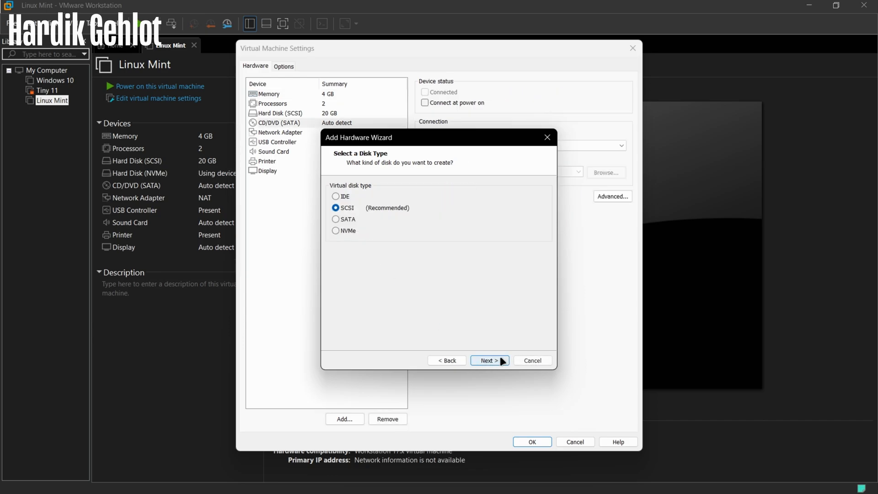
left_click(489, 360)
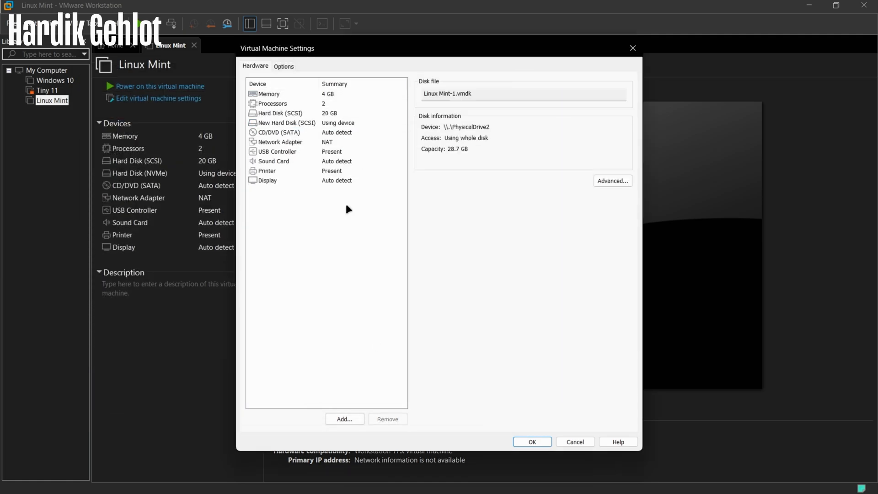
Apply the new disk, power on the VM, and save BIOS setup changes to reach the boot menu.
left_click(531, 442)
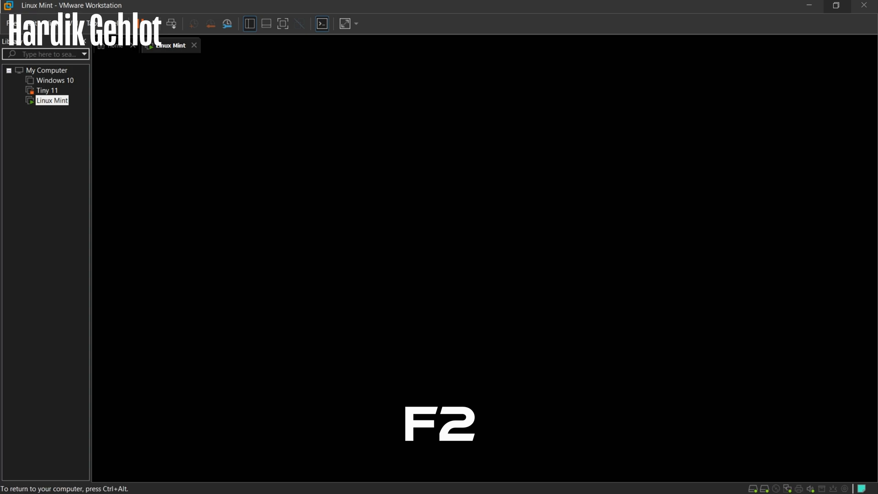
key("F2")
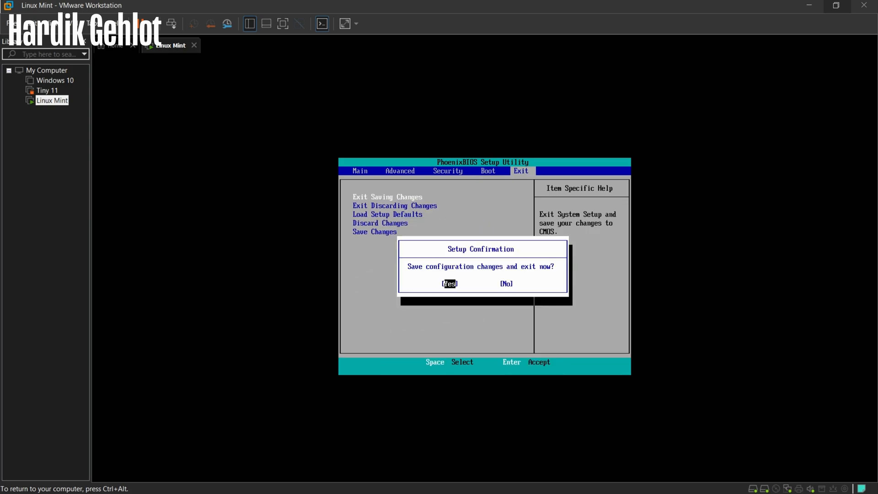
key("Return")
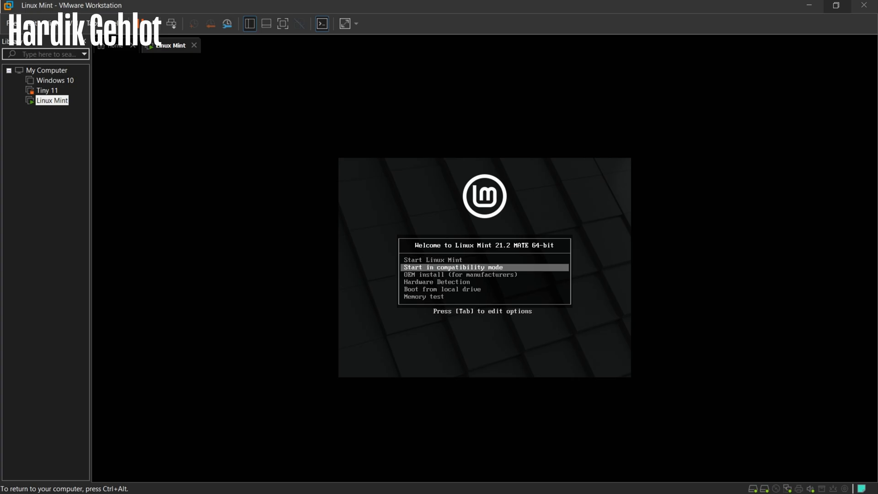
Boot the live Linux Mint 21.2 MATE session and open its panel Menu.
key("Return")
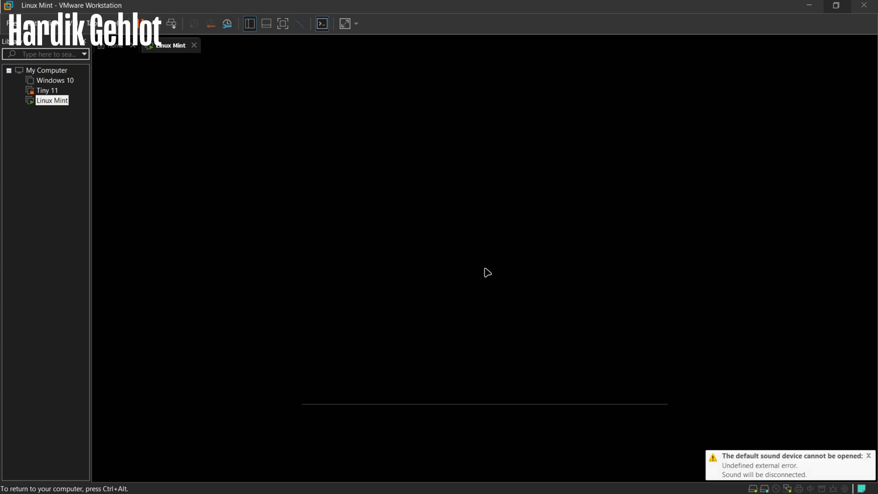
left_click(258, 437)
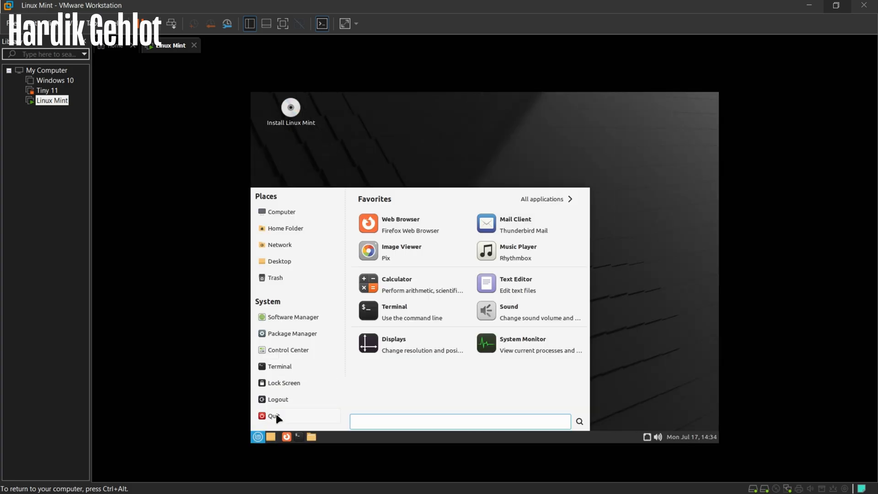